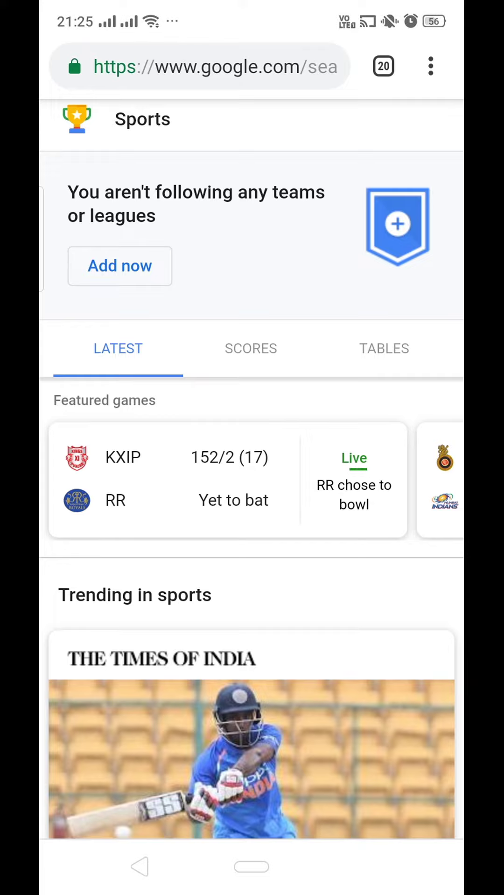
Open Chrome's browsing history page from the three-dot menu on Google Sports.
click(430, 66)
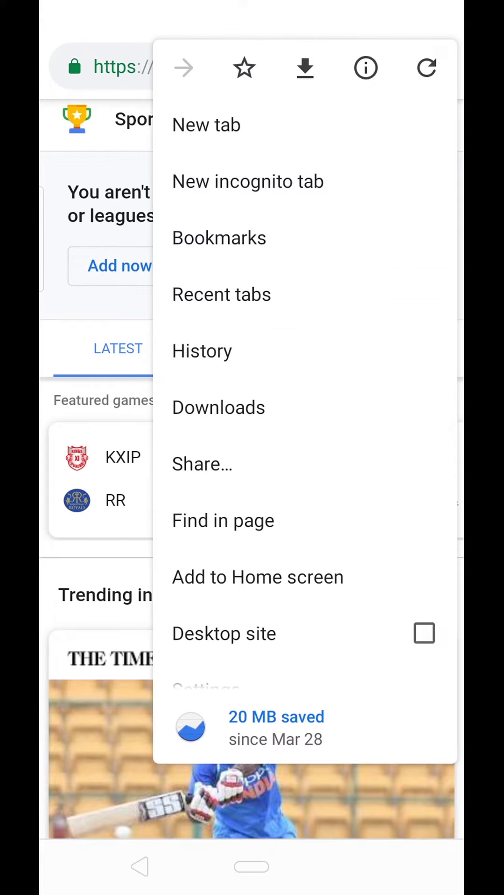
click(201, 351)
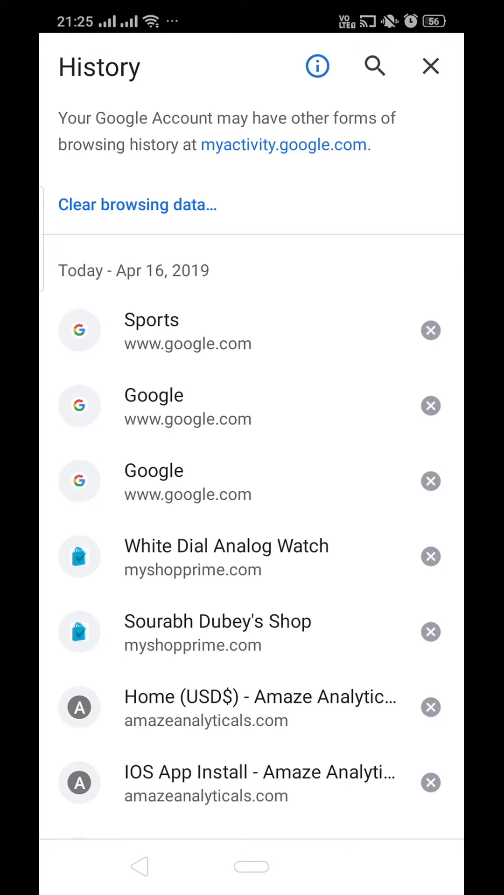
Open Clear browsing data and set the time range to Last hour.
click(138, 205)
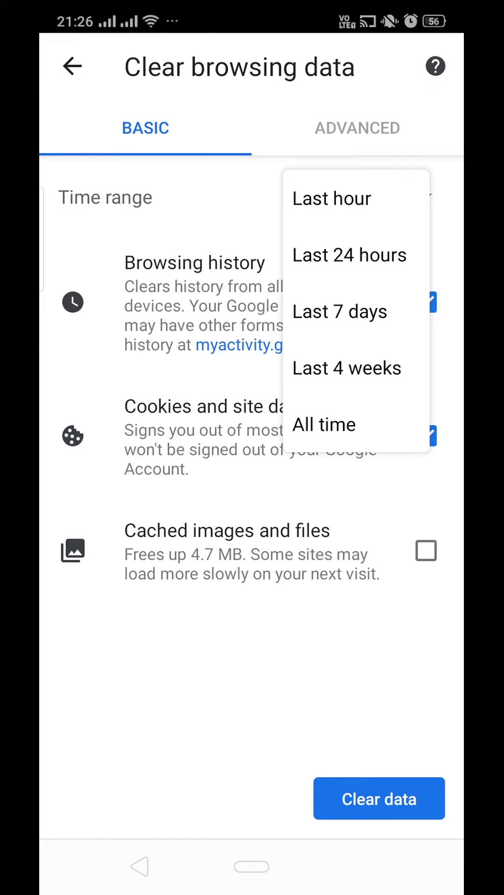
click(332, 197)
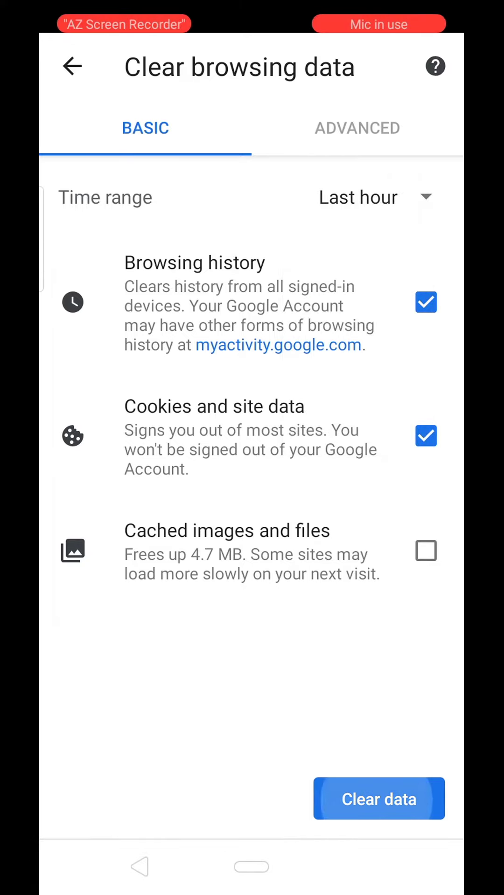
Clear the last hour's data, confirm removing site storage, then close History back to Sports.
click(378, 799)
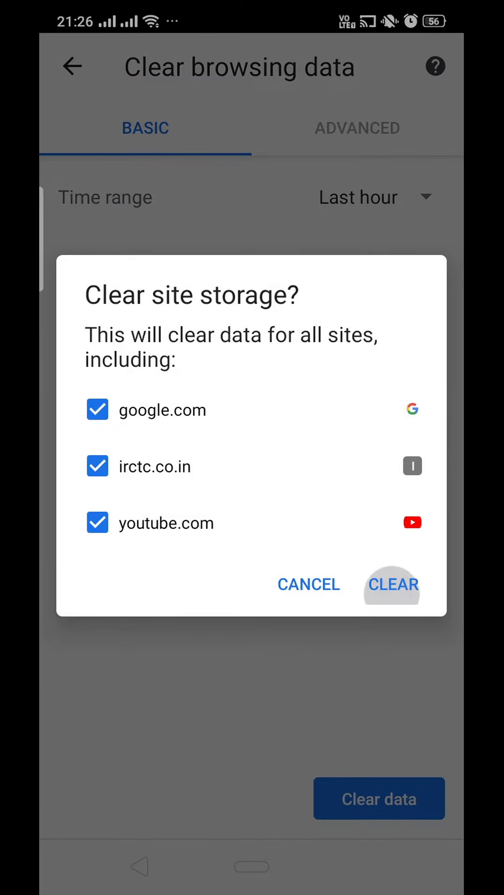
click(392, 584)
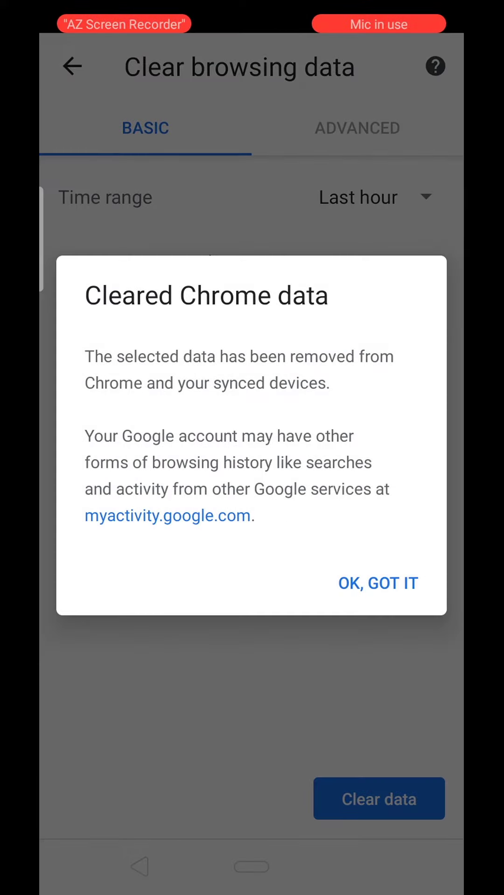
click(376, 583)
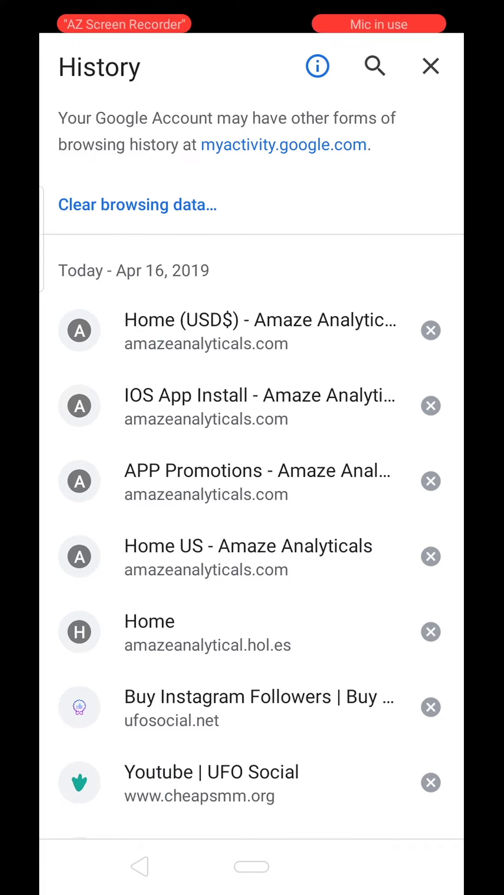
click(429, 66)
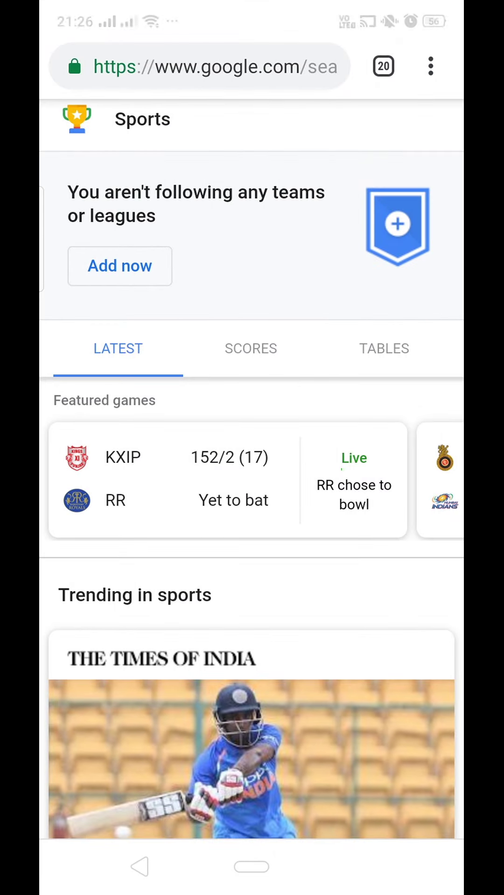